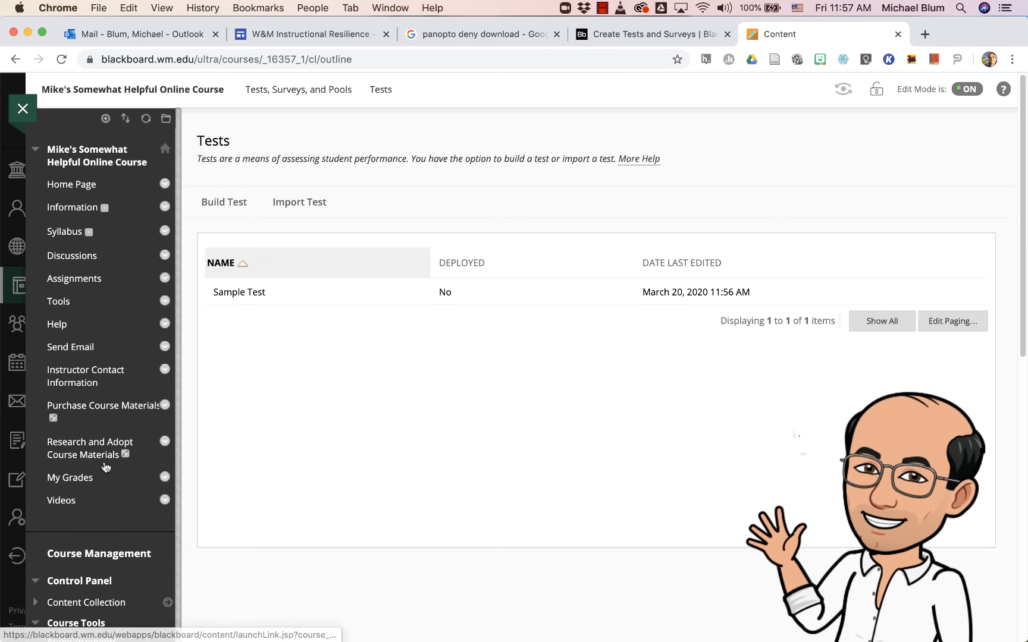
- Reach Tests, Surveys, and Pools from Course Tools in the course menu
scroll(down, 3)
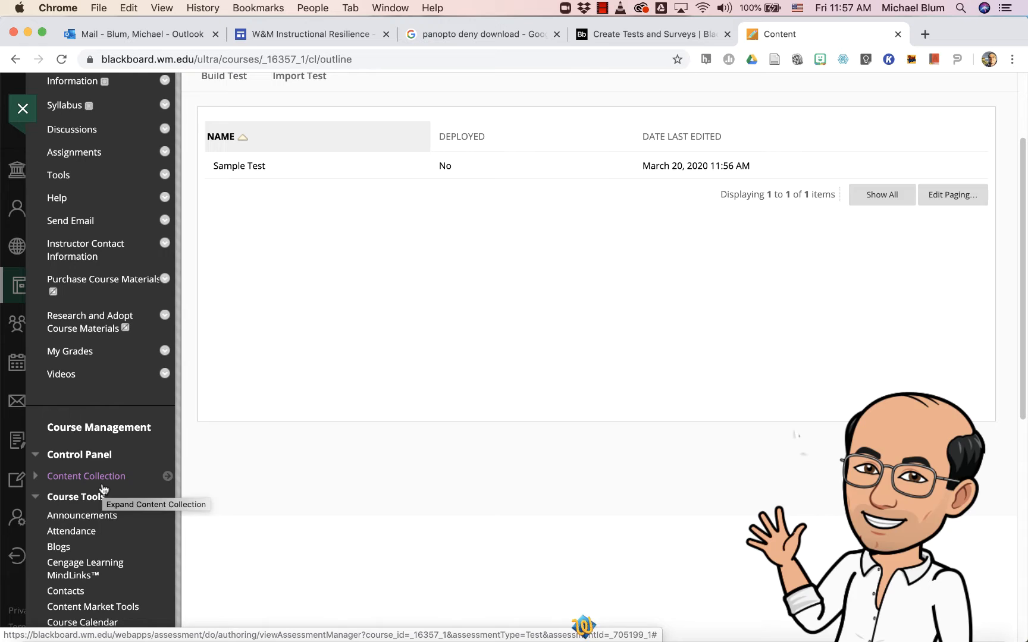
scroll(down, 3)
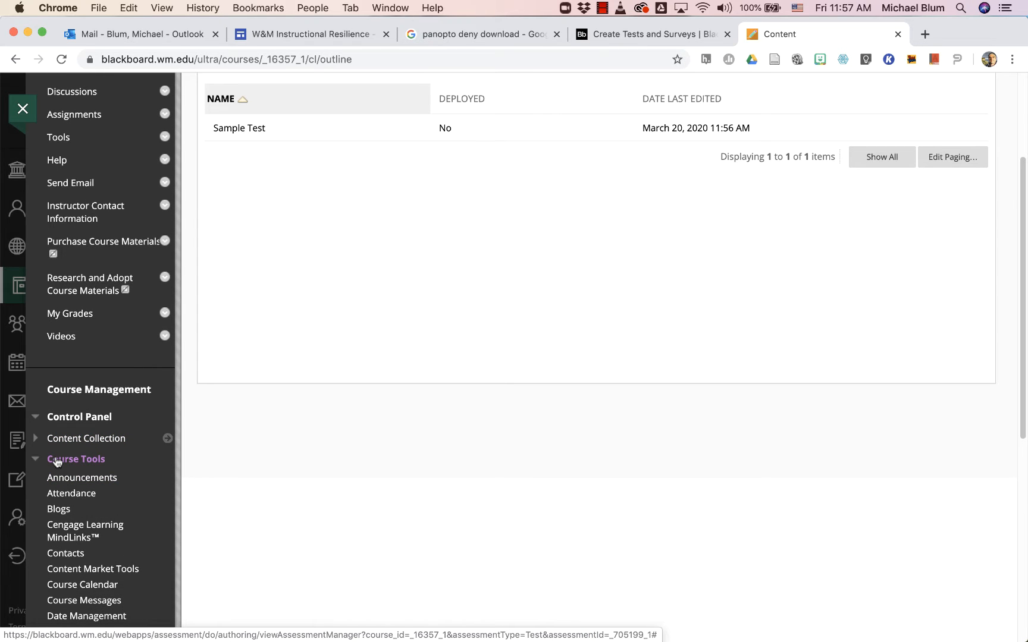
mouse_move(76, 459)
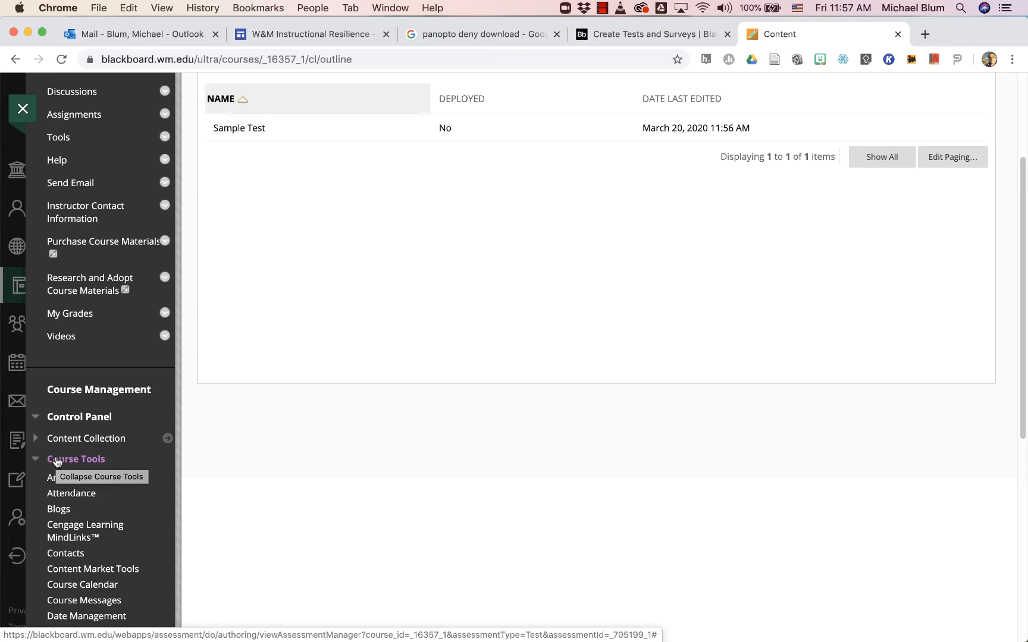
scroll(down, 3)
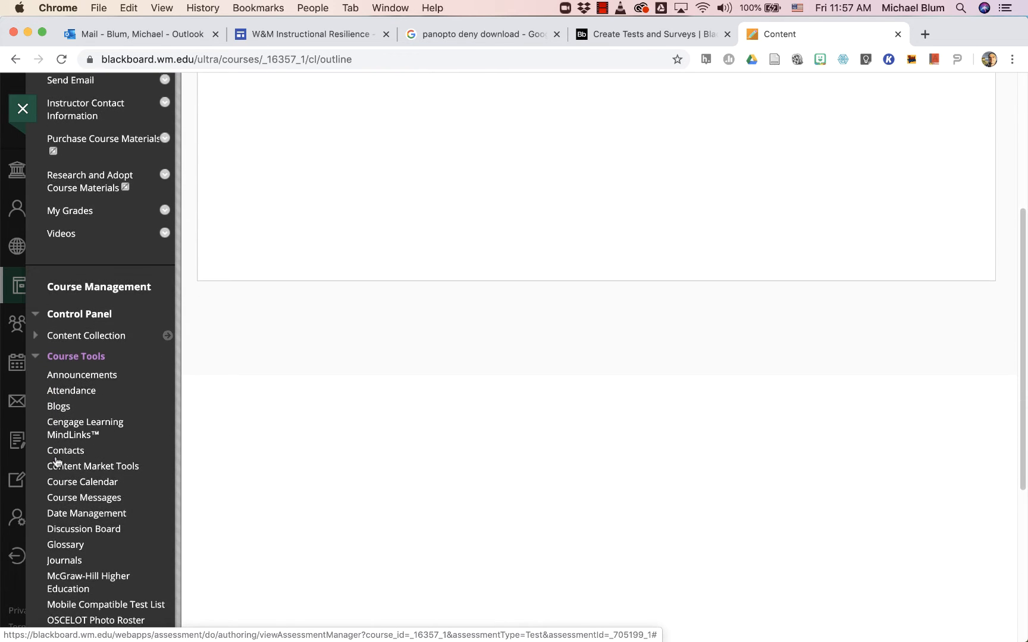
scroll(down, 3)
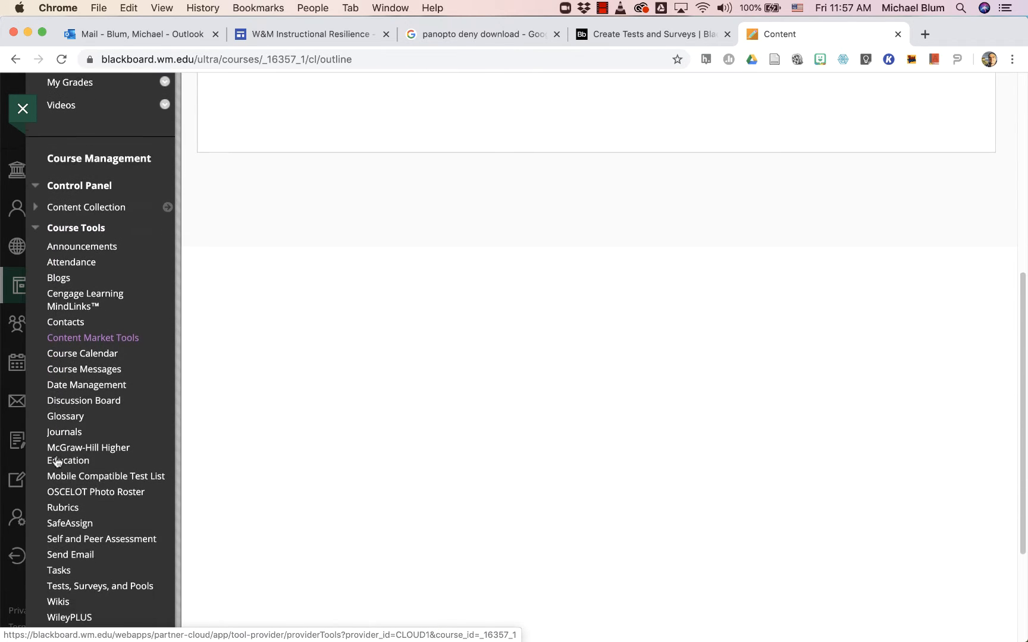
click(100, 586)
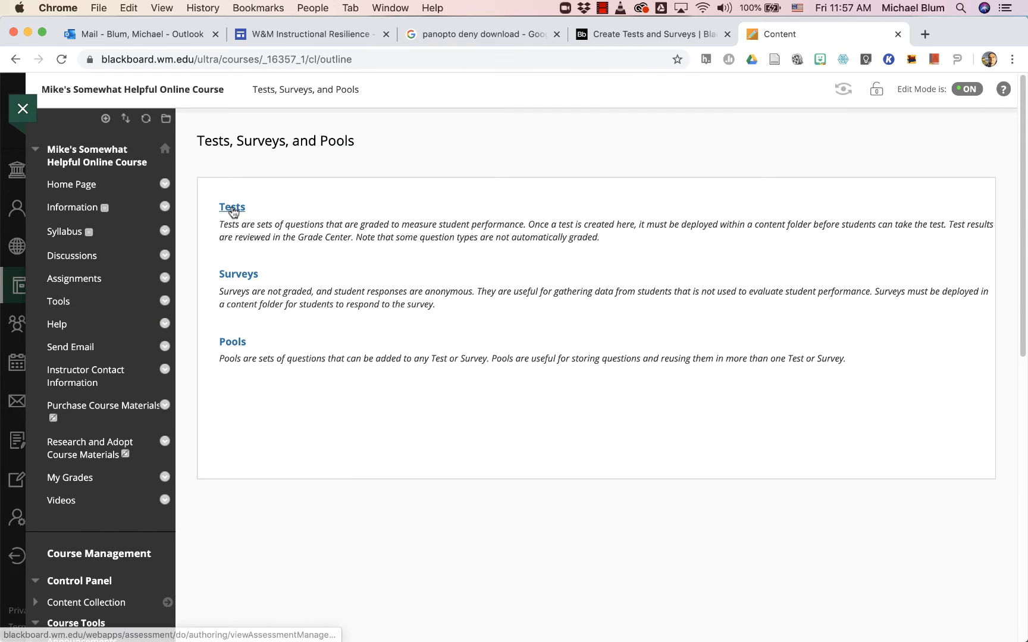
- Show the Tests list containing the undeployed Sample Test
click(232, 207)
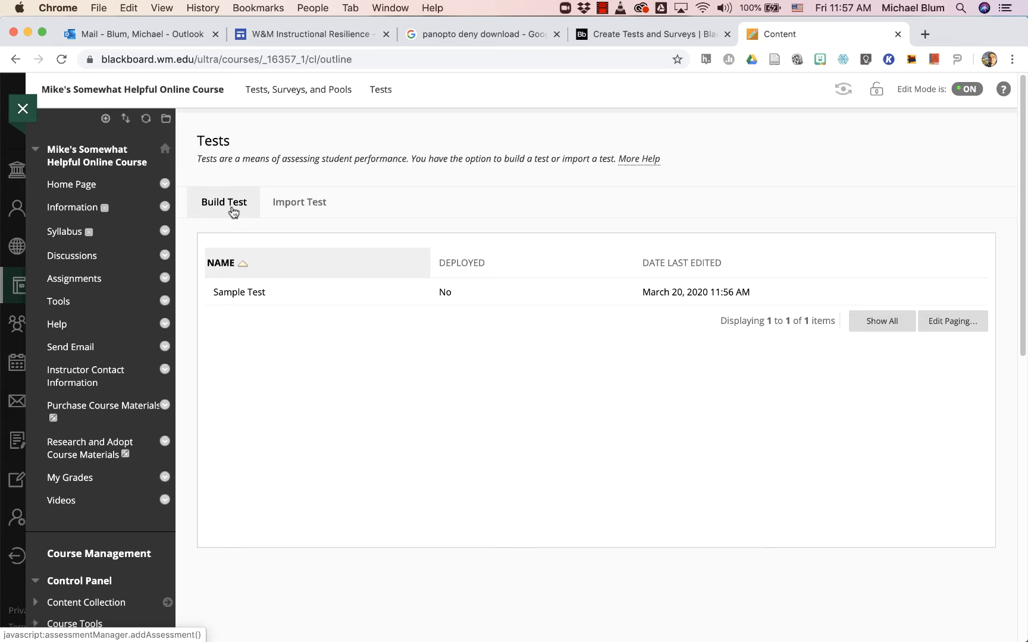
mouse_move(223, 459)
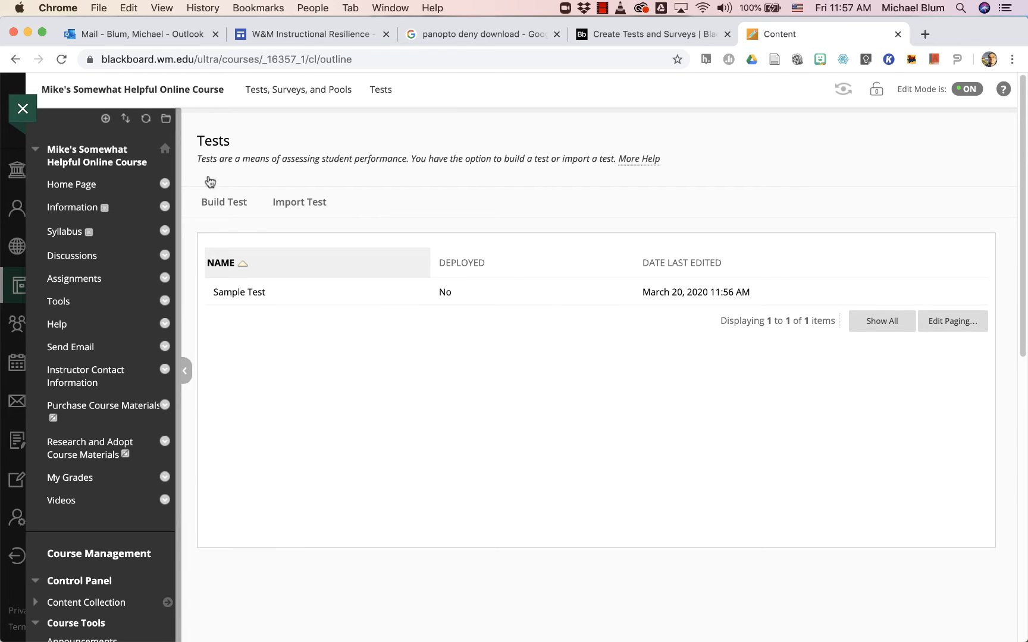
mouse_move(276, 331)
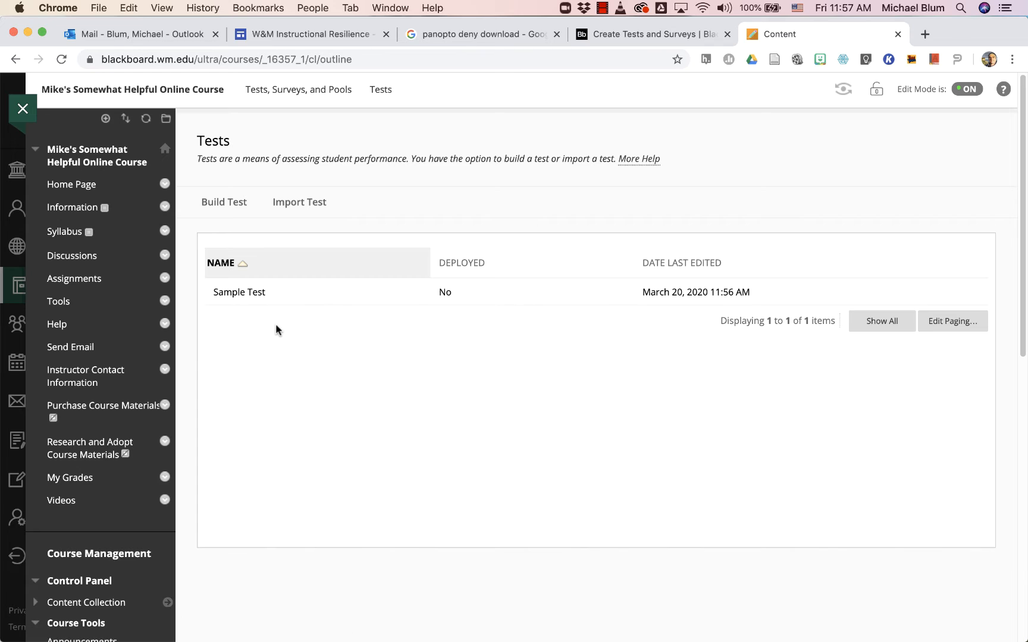
mouse_move(275, 306)
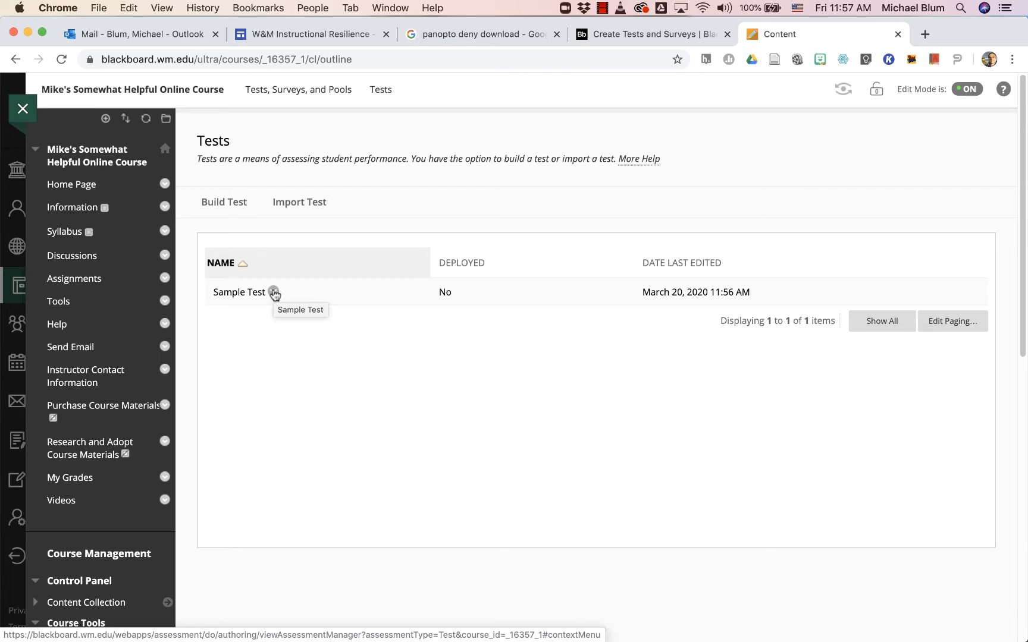
- Export Sample Test to the local computer as a zip via its options menu
click(273, 293)
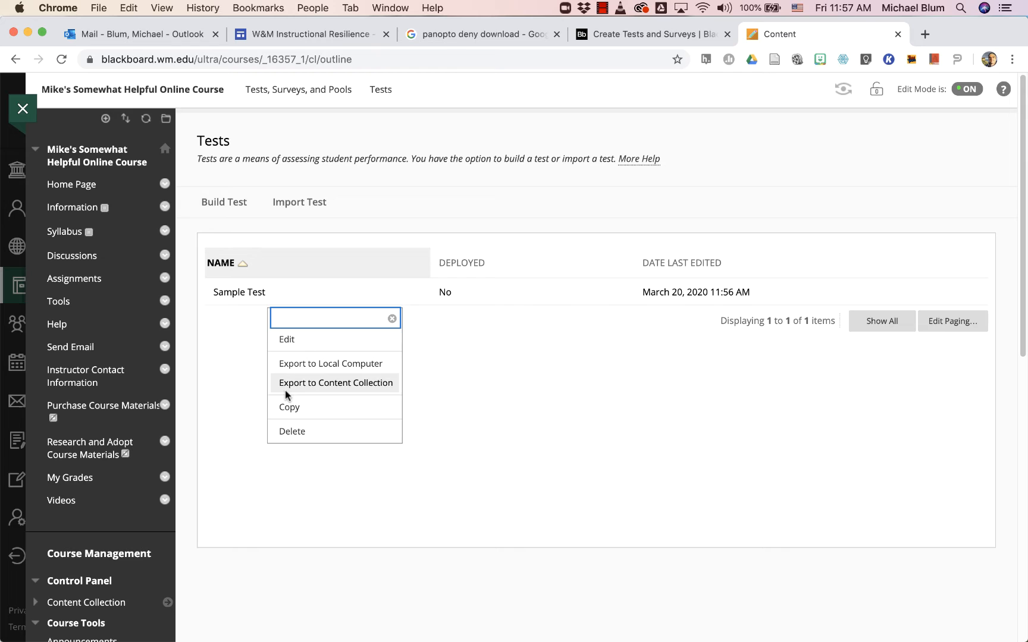
mouse_move(288, 407)
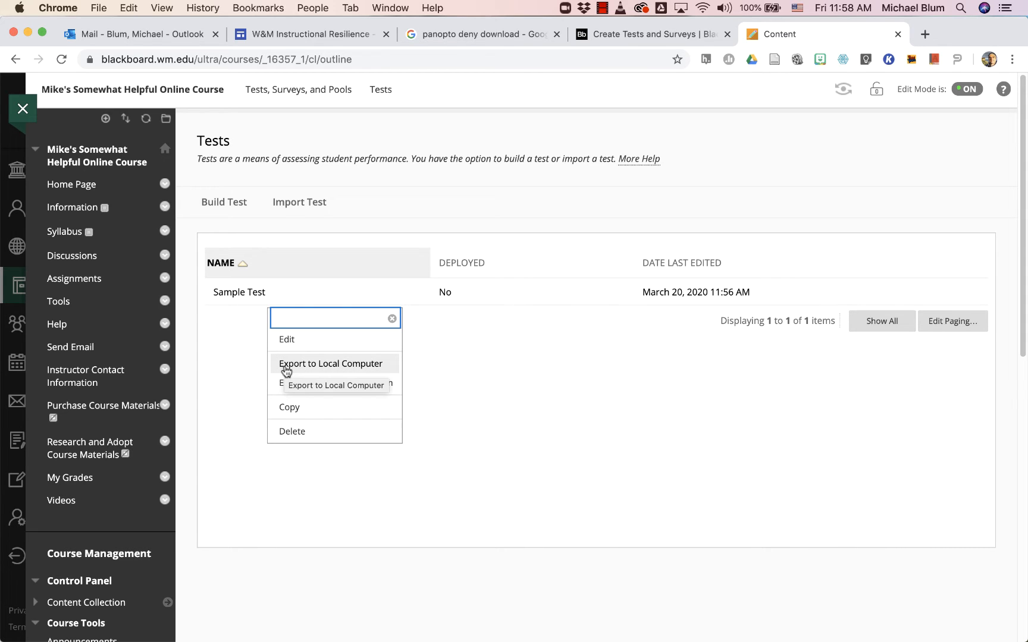
click(331, 364)
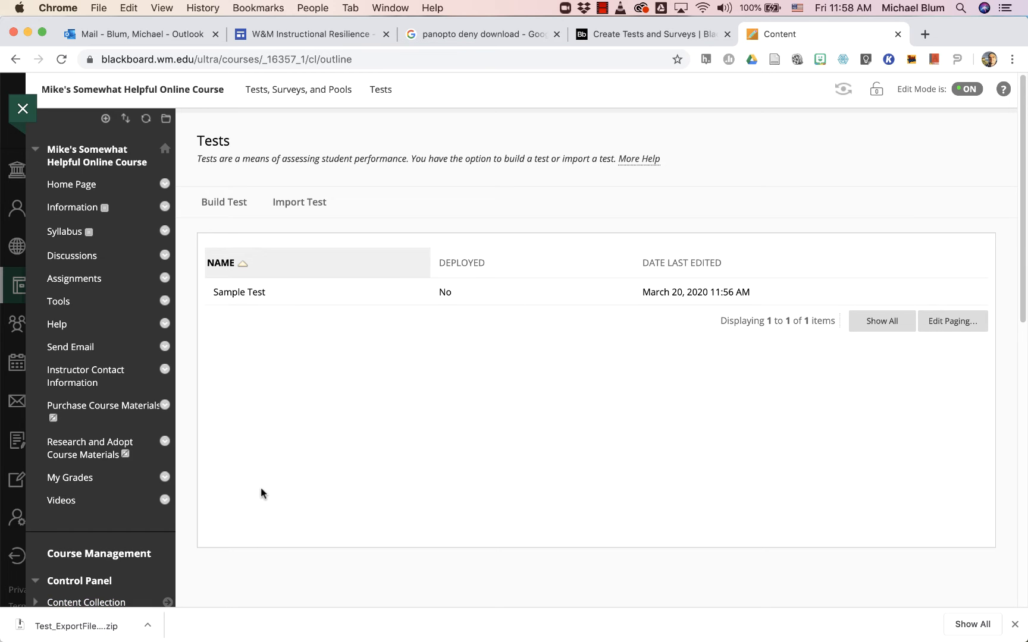
mouse_move(87, 162)
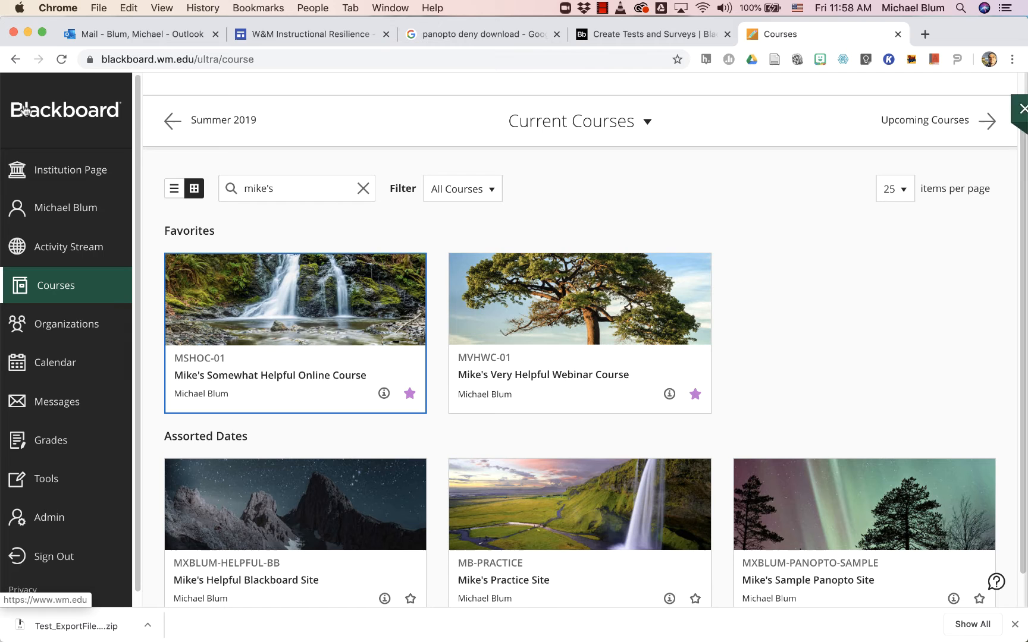
- Switch to Mike's Very Helpful Webinar Course and reach its Tests, Surveys, and Pools page
click(543, 370)
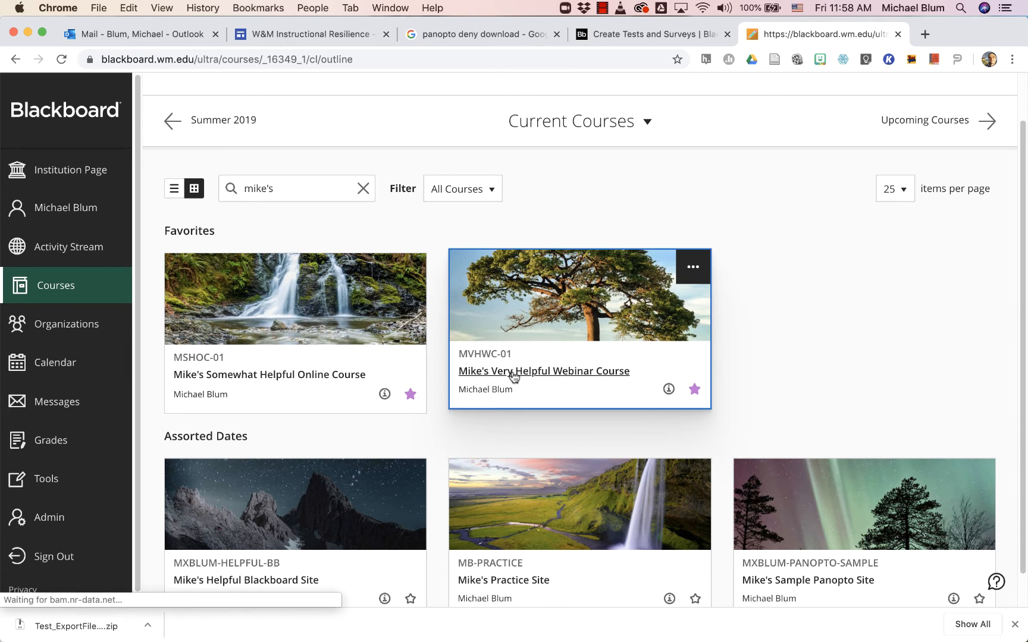
click(544, 372)
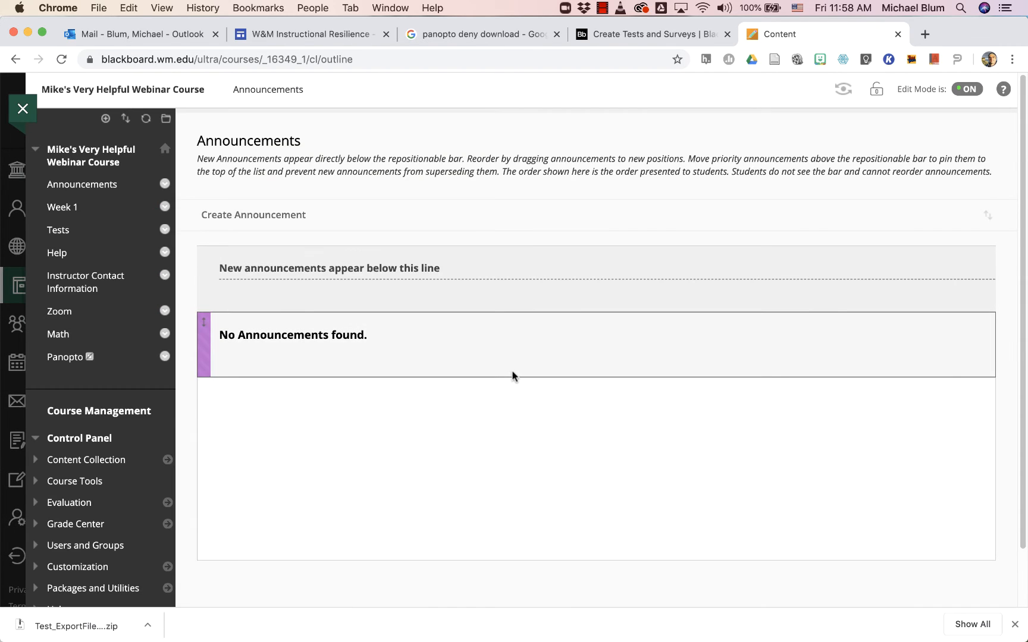
scroll(down, 3)
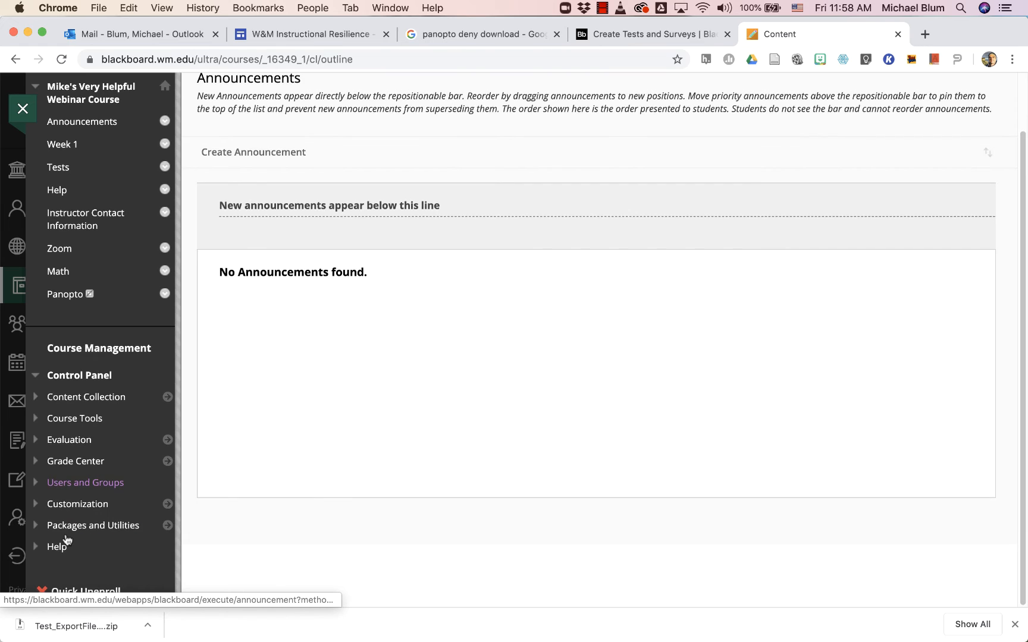
mouse_move(43, 379)
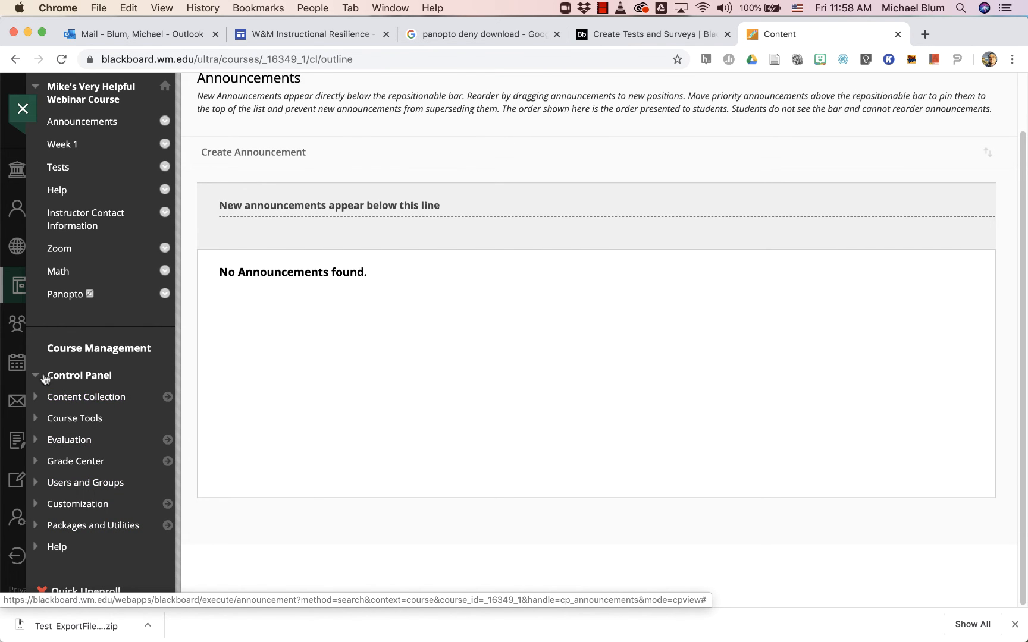
click(75, 418)
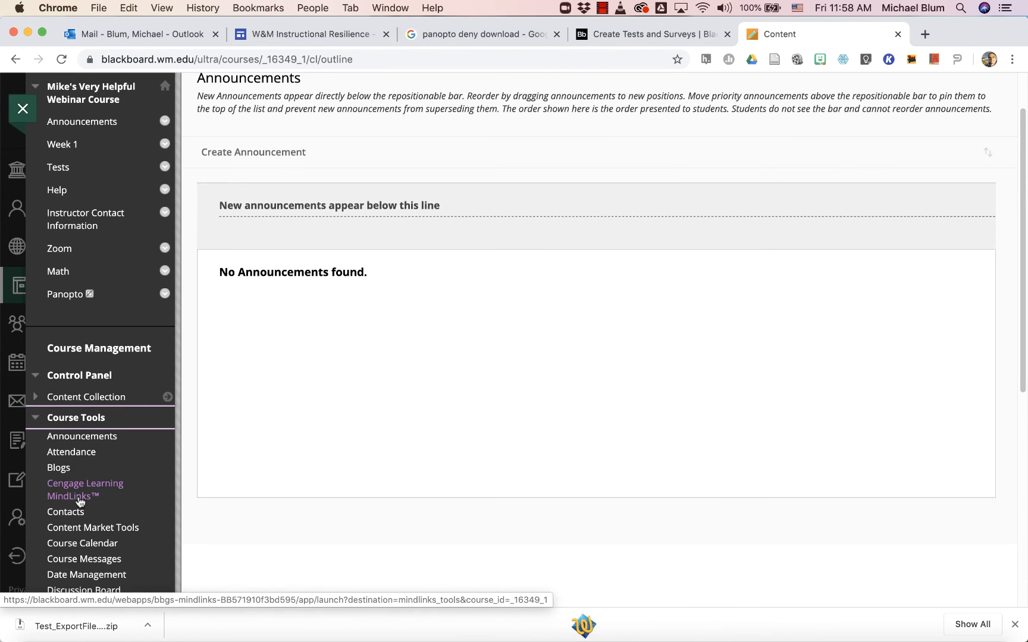
scroll(down, 3)
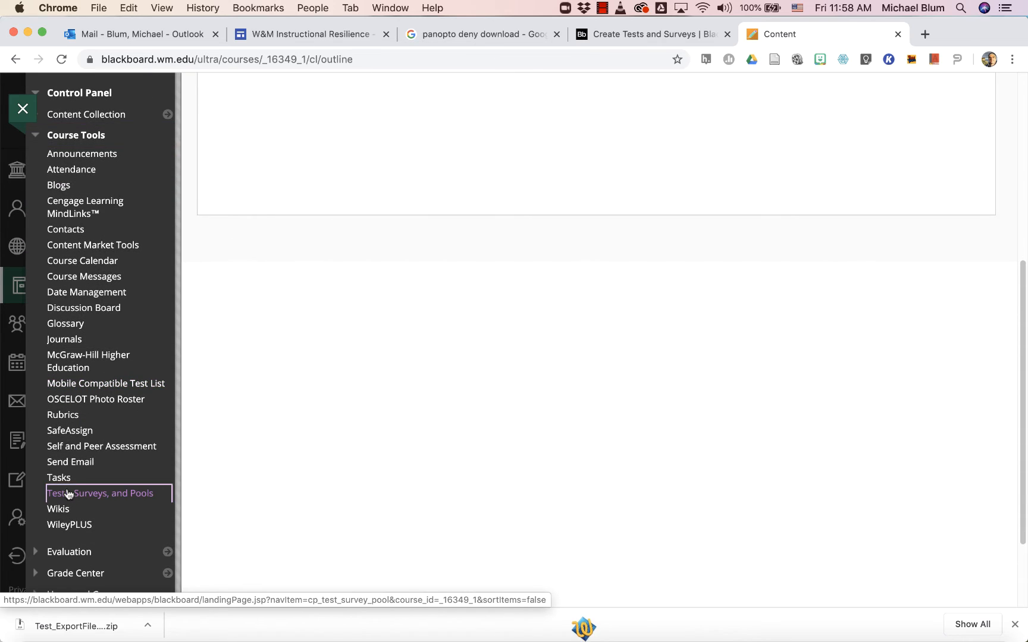
click(100, 494)
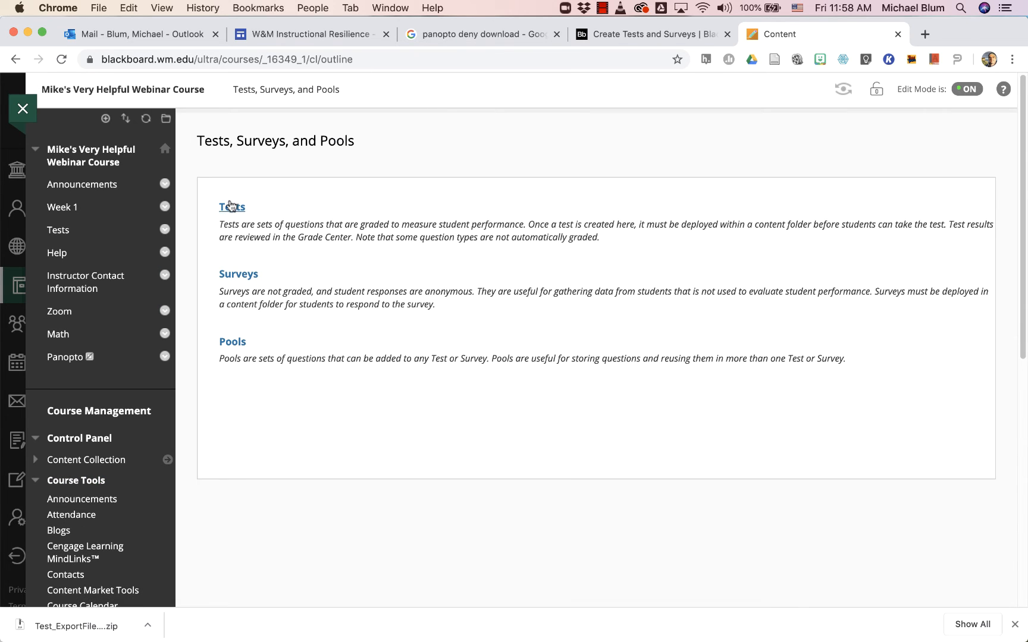
- Start a Test Import from the destination course's Tests list
click(232, 207)
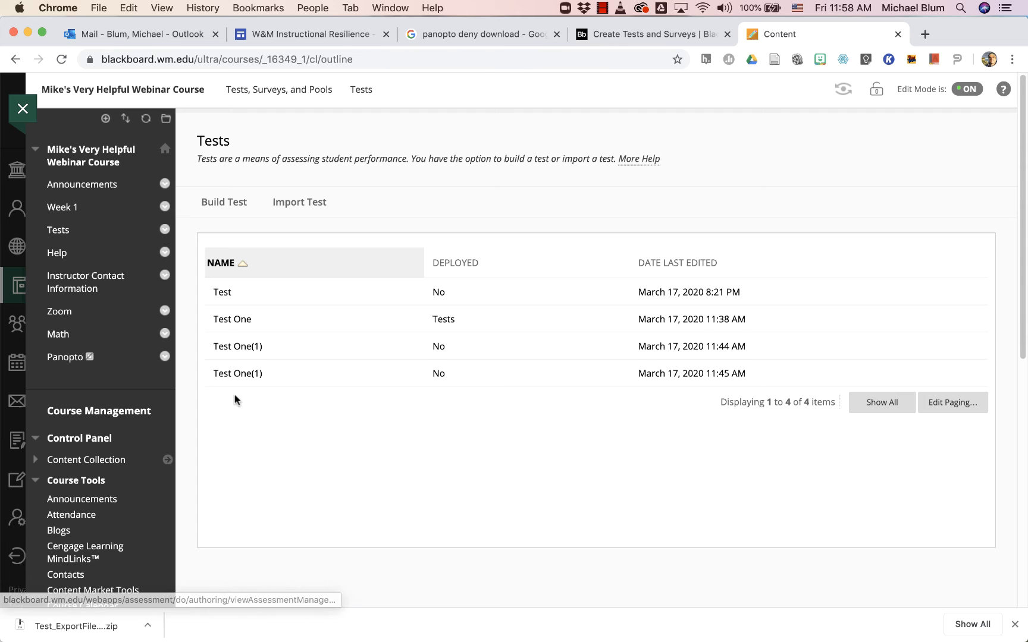
mouse_move(248, 435)
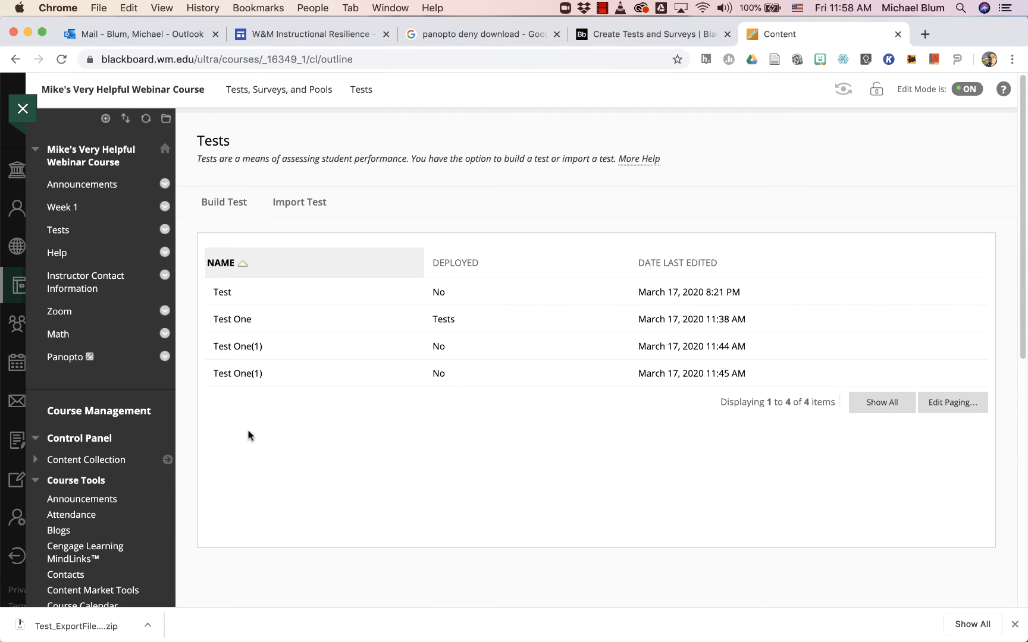
mouse_move(299, 202)
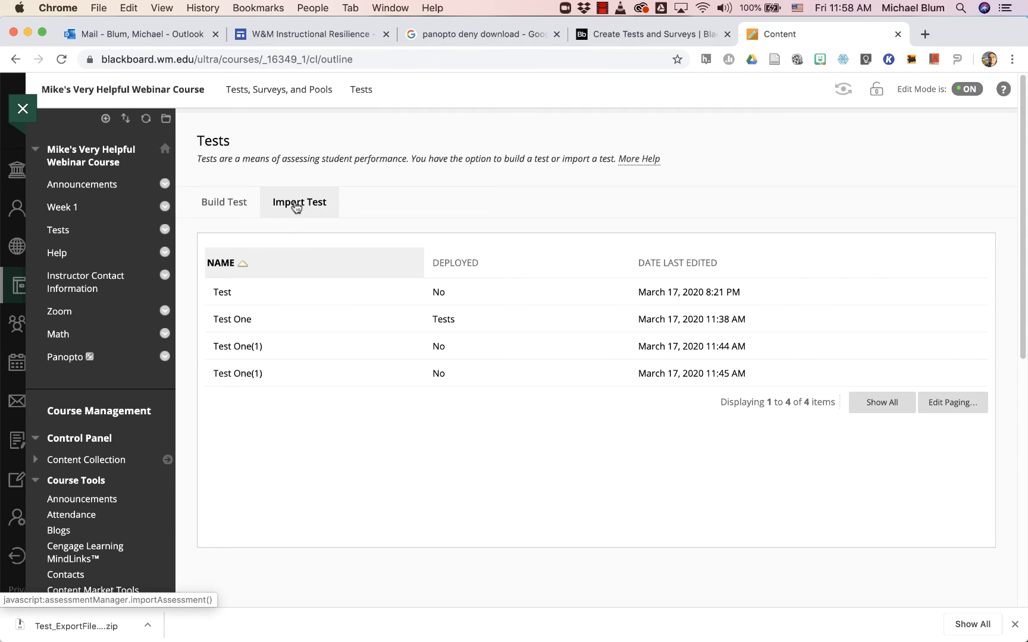
click(299, 202)
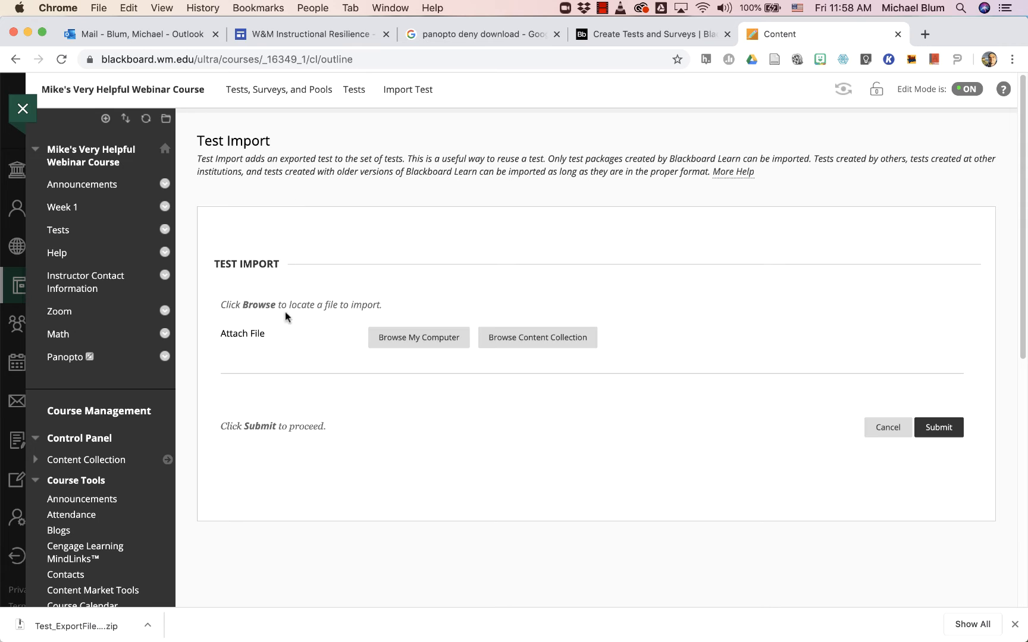
mouse_move(419, 342)
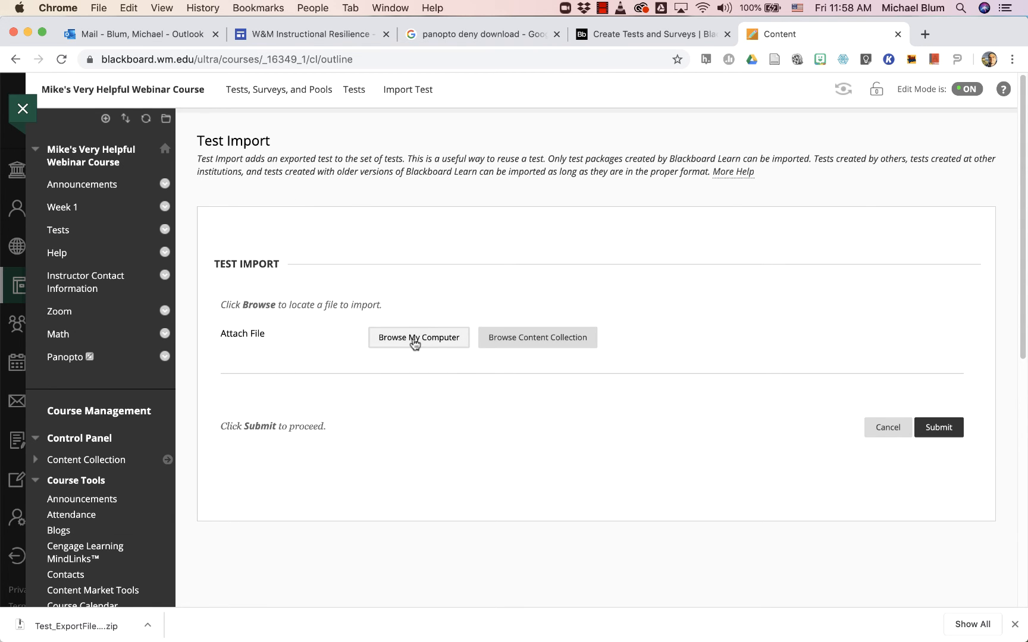
- Attach Test_ExportFile_MSHOC-01_Sample Test.zip from Downloads to the import form
click(417, 338)
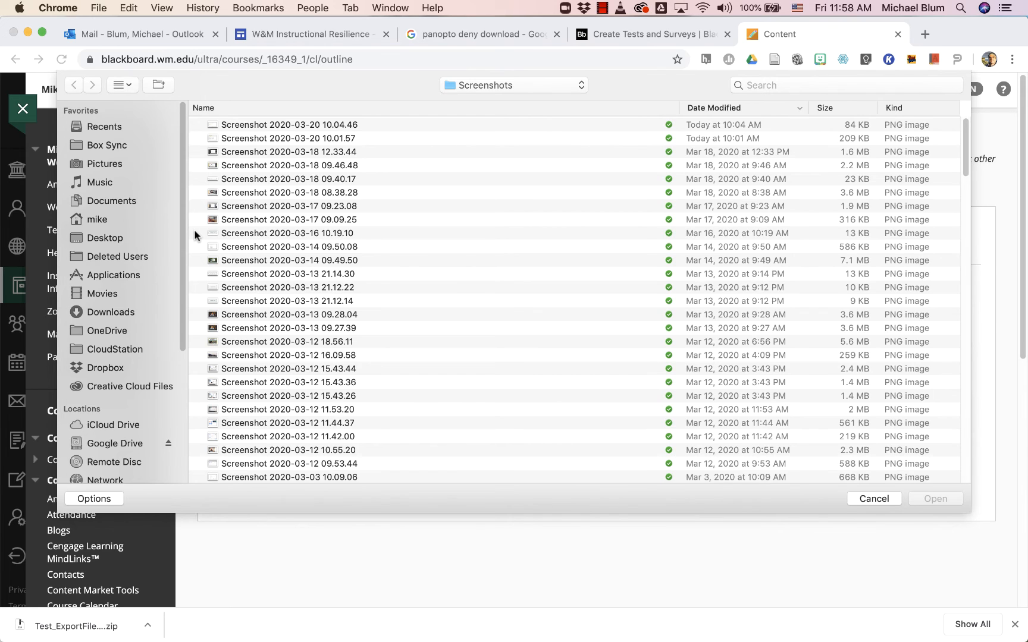
mouse_move(108, 378)
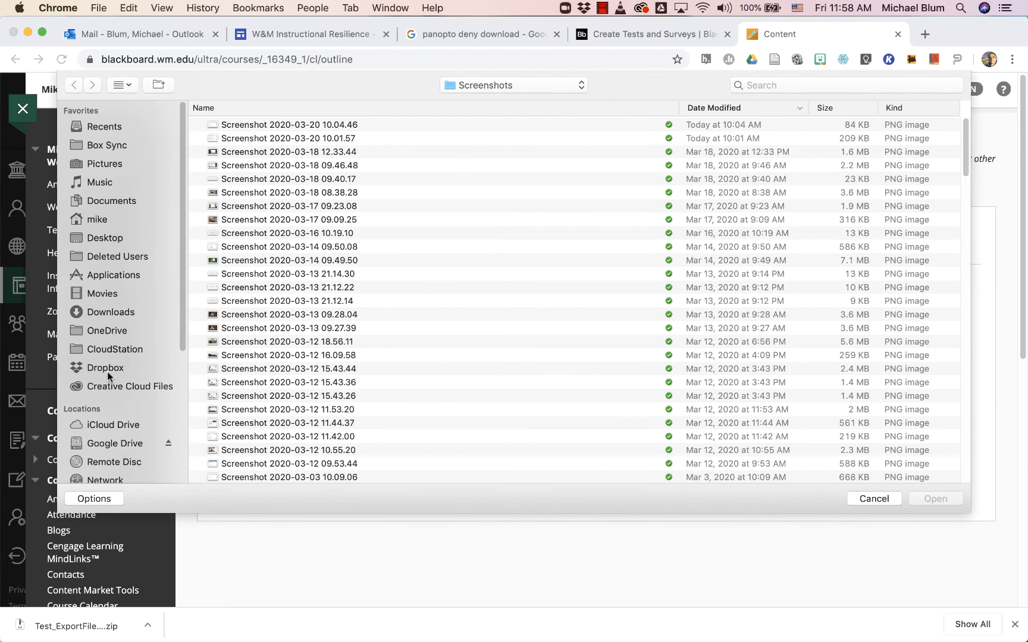
mouse_move(99, 311)
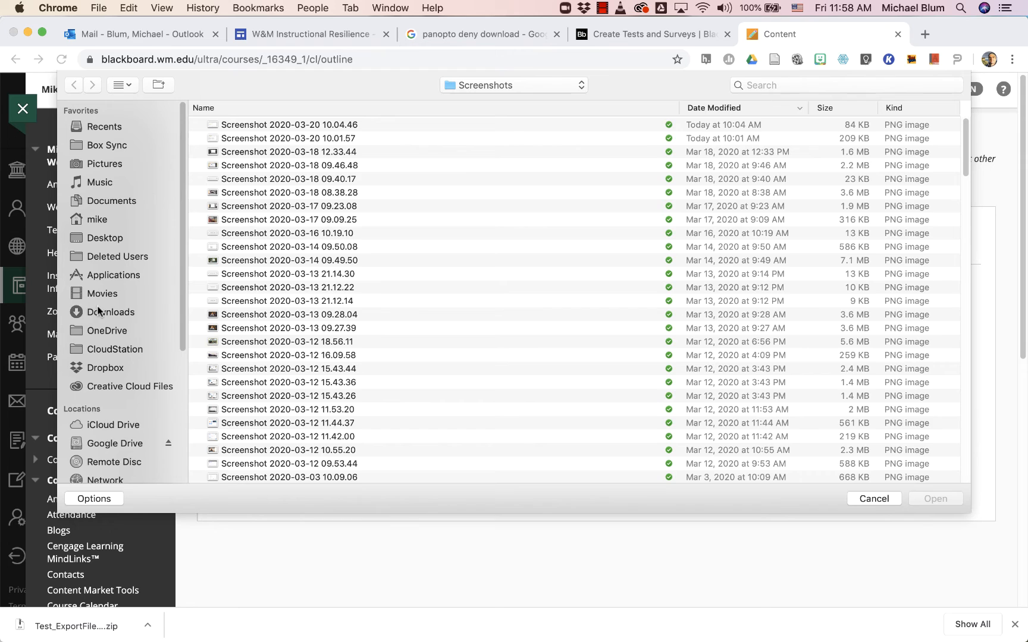
click(111, 312)
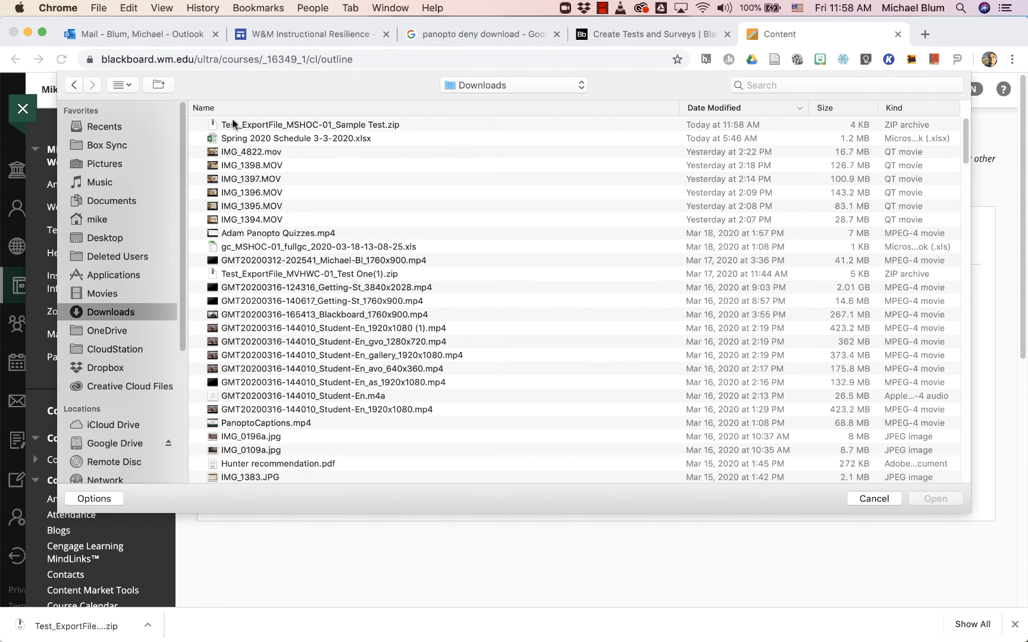
click(308, 125)
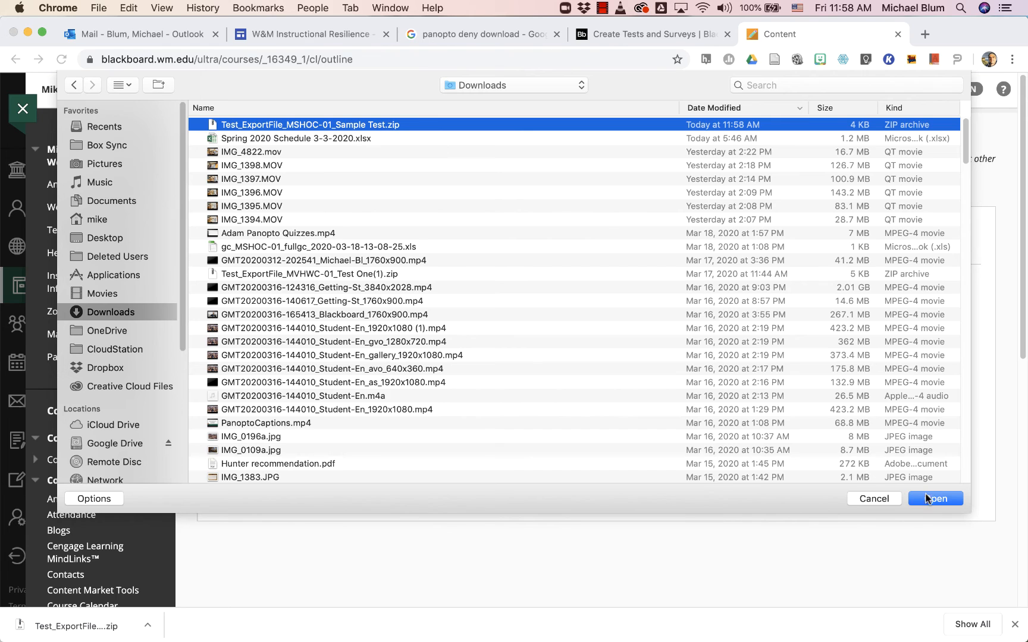
click(935, 499)
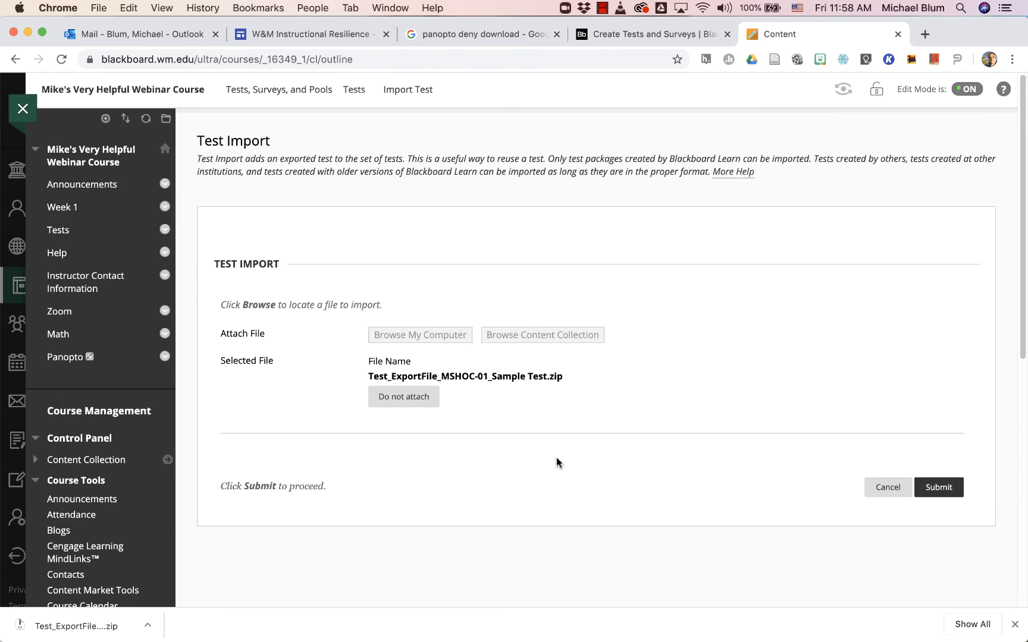
mouse_move(434, 434)
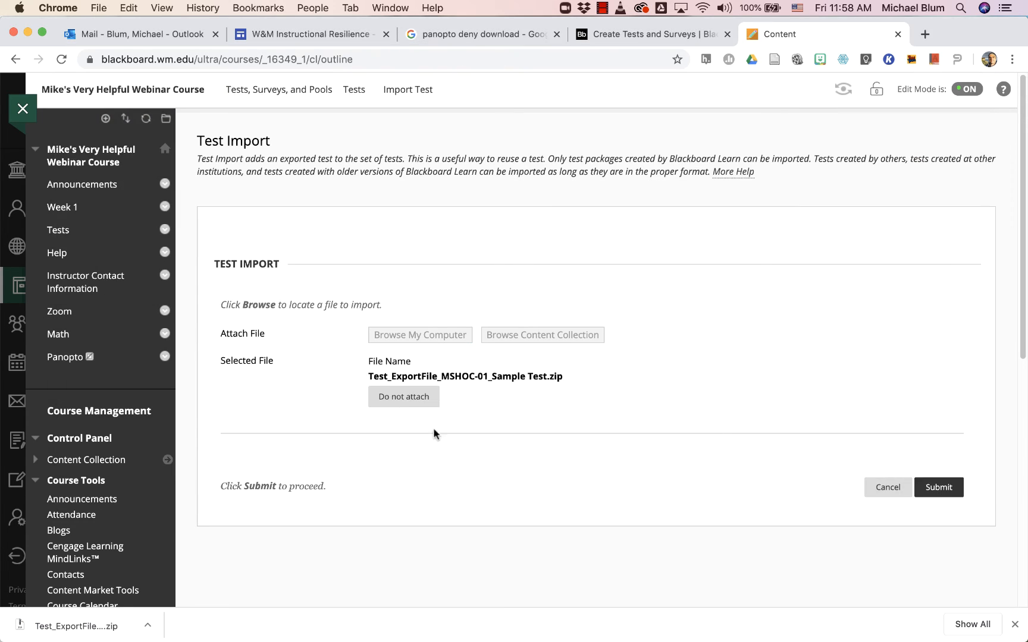
- Submit the package so Sample Test appears in the destination Tests list
click(937, 487)
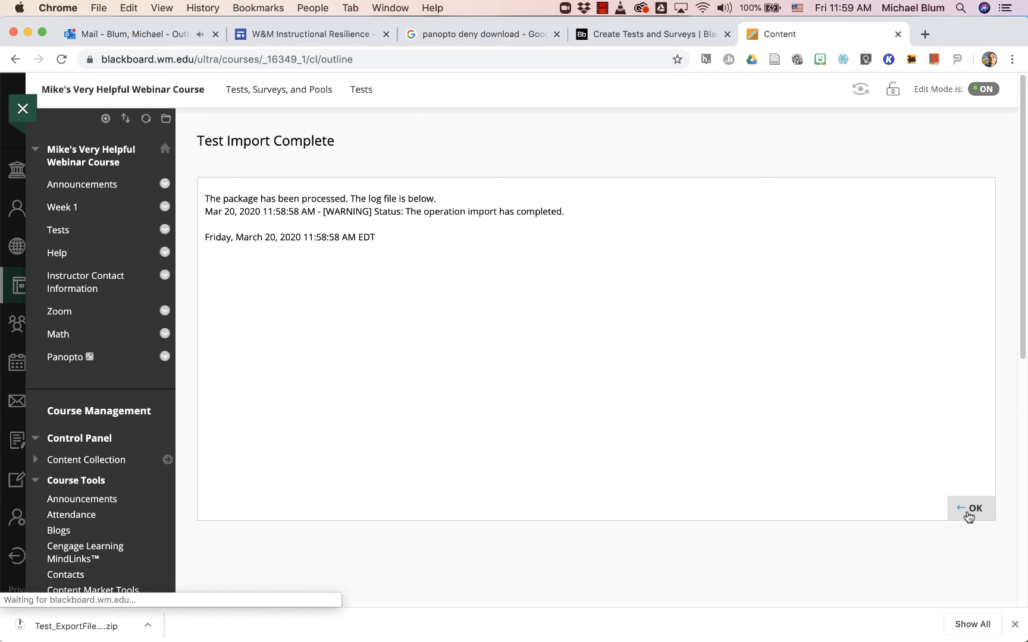
click(976, 509)
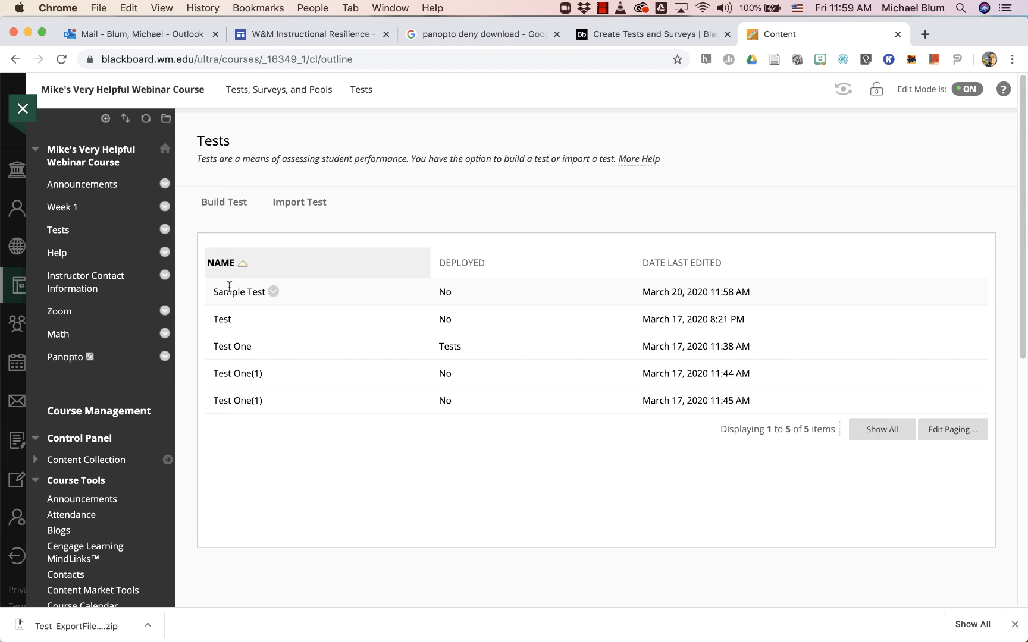
mouse_move(587, 52)
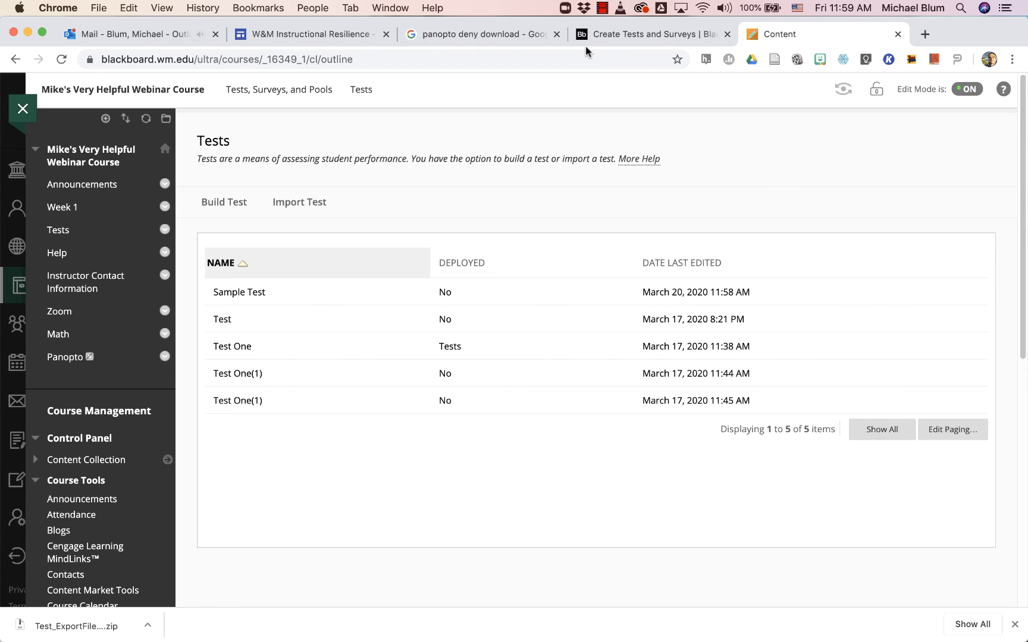